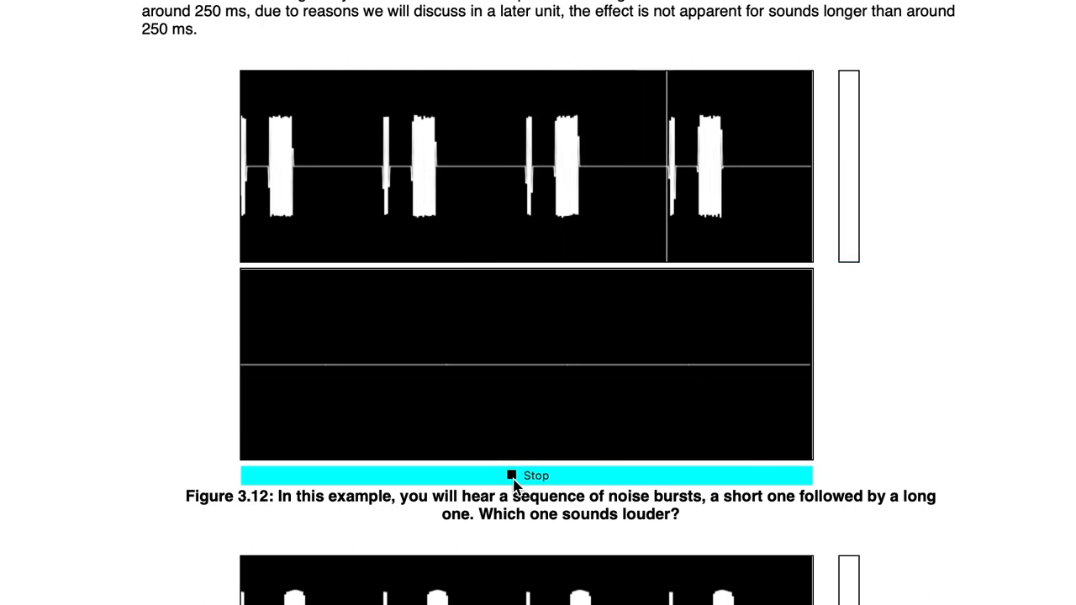
Step: Scroll down from Figure 3.12 to Figure 1.7, the two-sinusoids phase demo
scroll(down, 3)
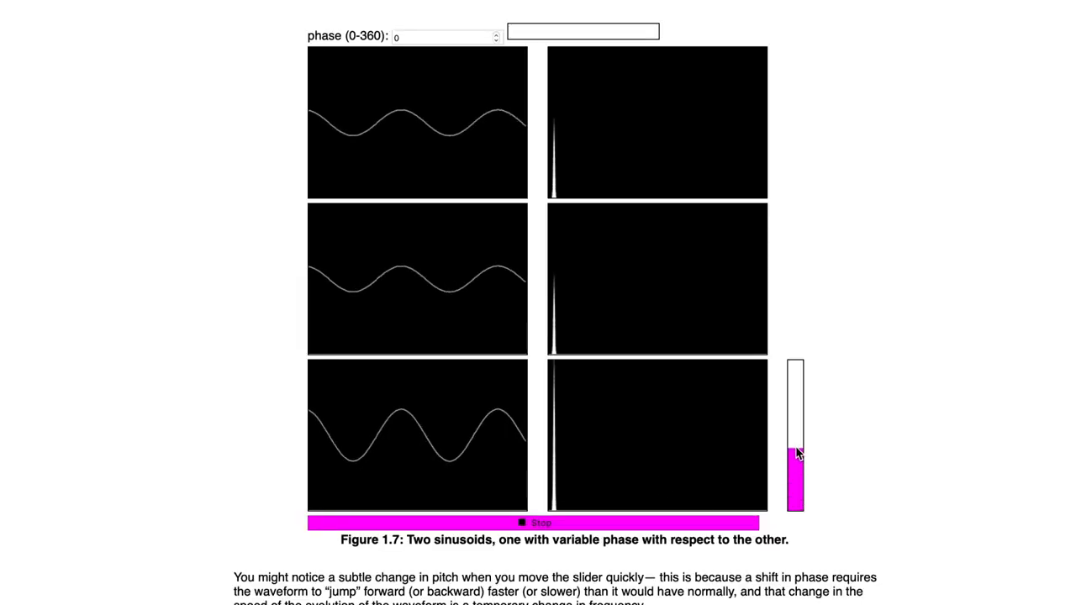
Step: Sweep the second sinusoid's phase from 0 to about 200 then 337 degrees, then reach section 5.2 Spectrum
drag(796, 454, 795, 395)
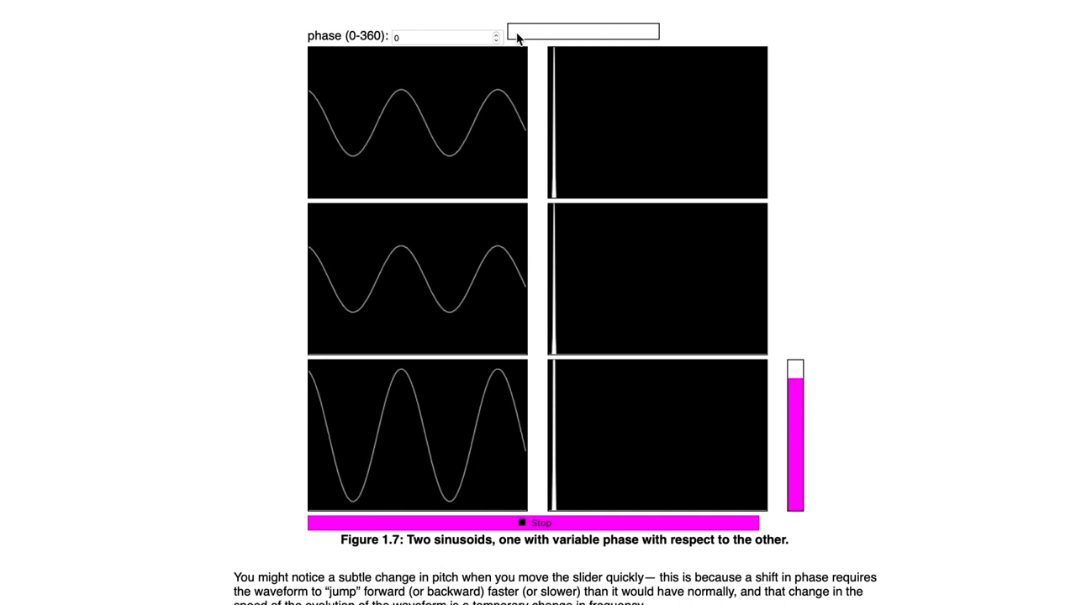
drag(513, 31, 588, 30)
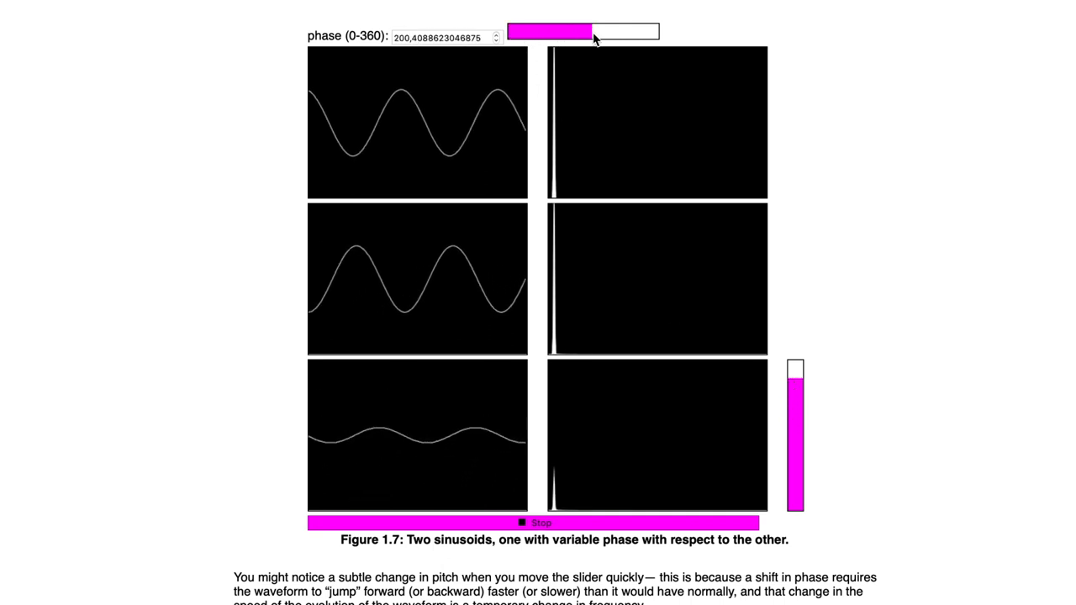
drag(580, 32, 656, 32)
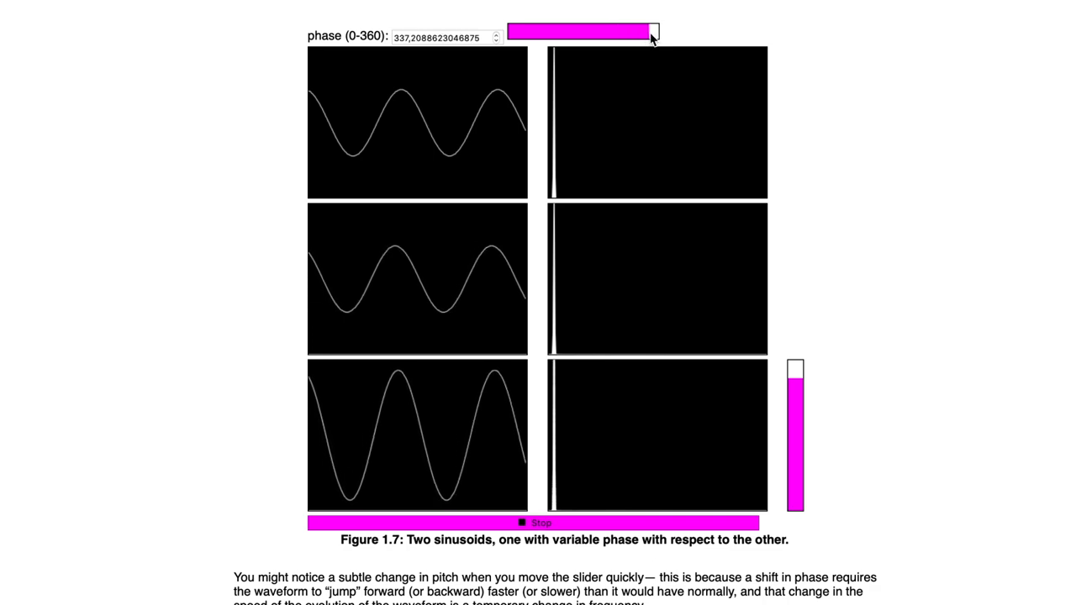
scroll(down, 3)
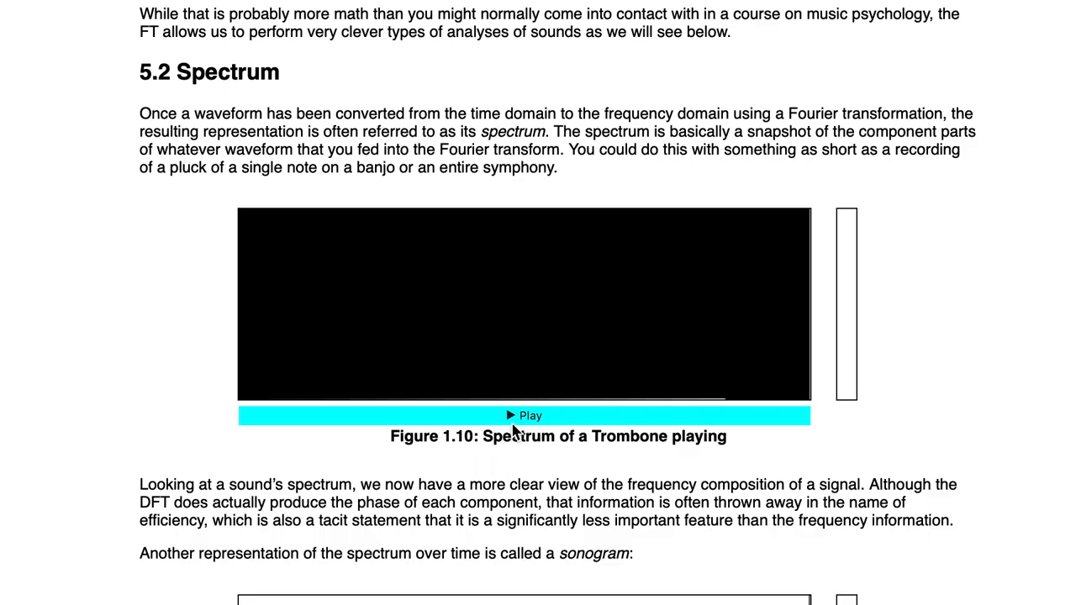